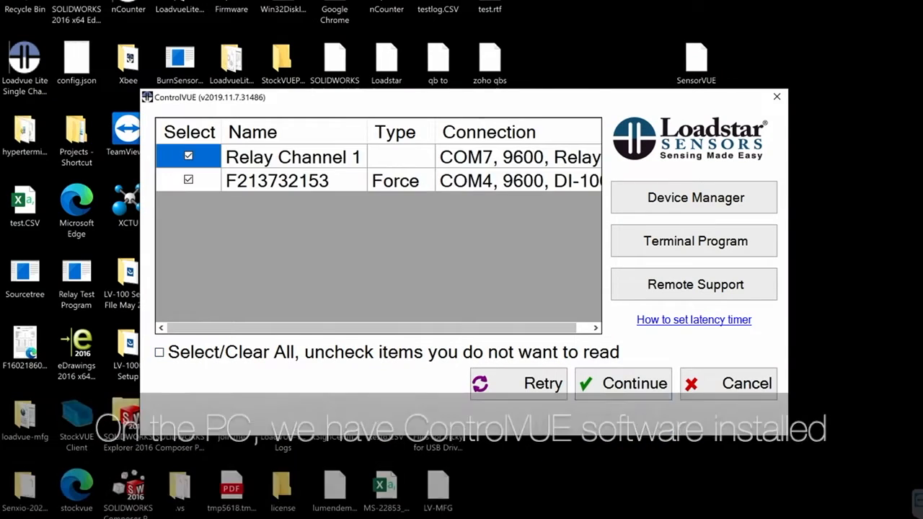
Continue with Relay Channel 1 and force sensor F213732153 checked to reach the main display.
left_click(622, 383)
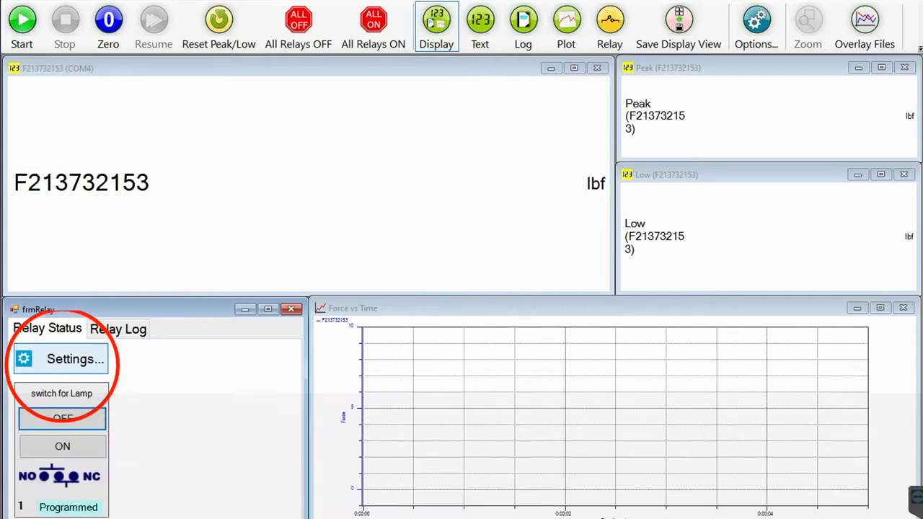
Open Relay Settings for relay 1 'Switch for Lamp' from the Relay Status tab.
left_click(61, 358)
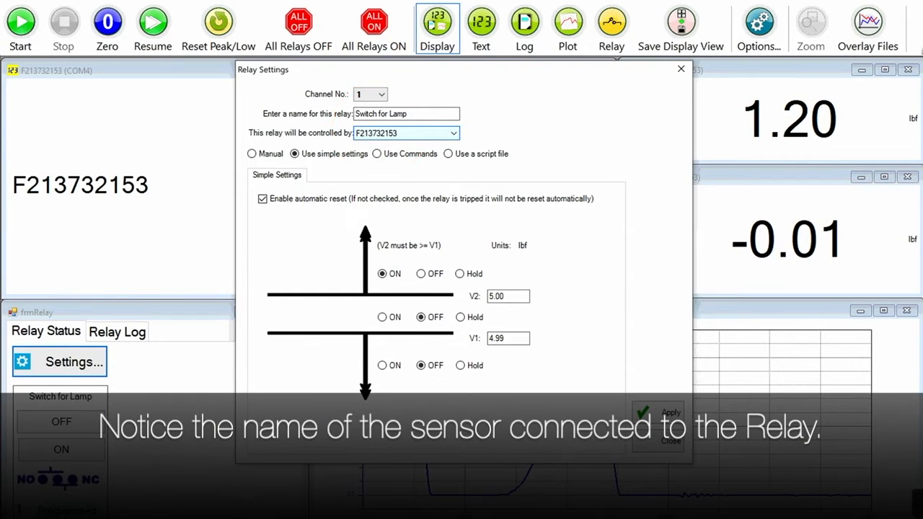
Use simple settings with ON above V2 5.00 lbf, OFF below V1 4.99 lbf, and apply.
left_click(454, 133)
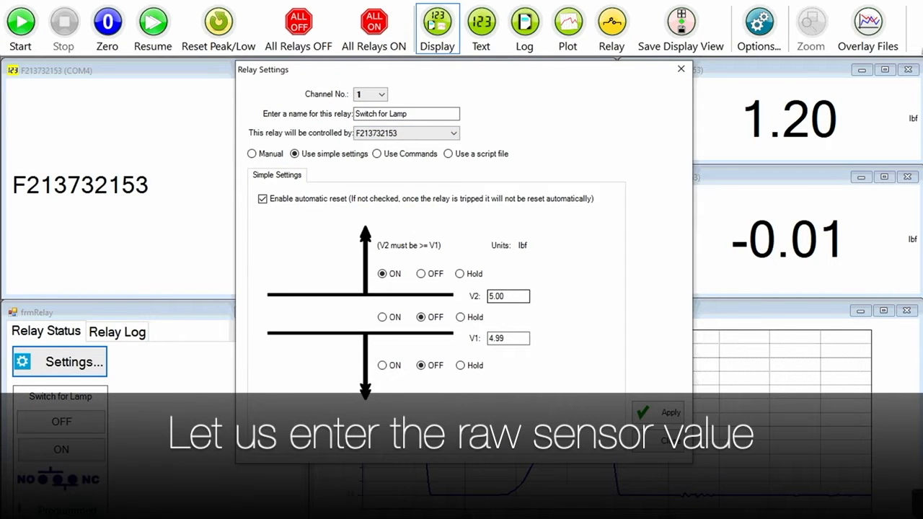
left_click(294, 154)
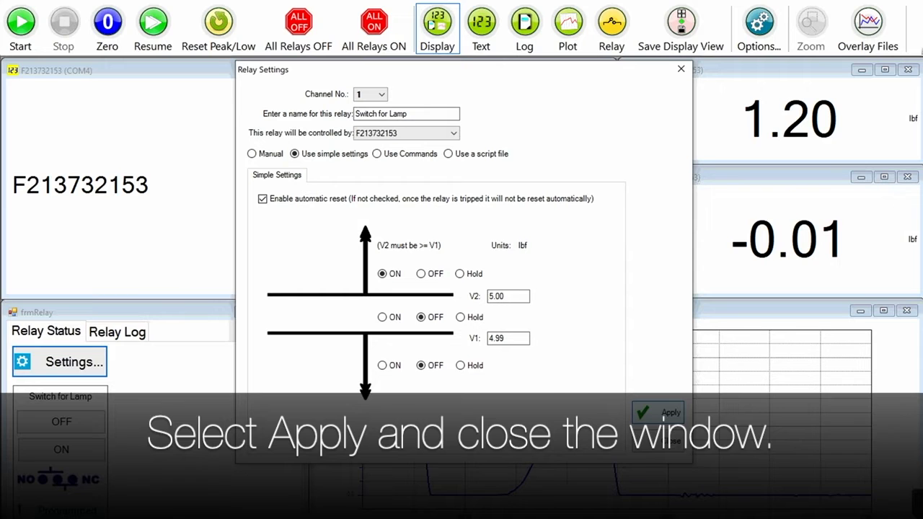
left_click(657, 412)
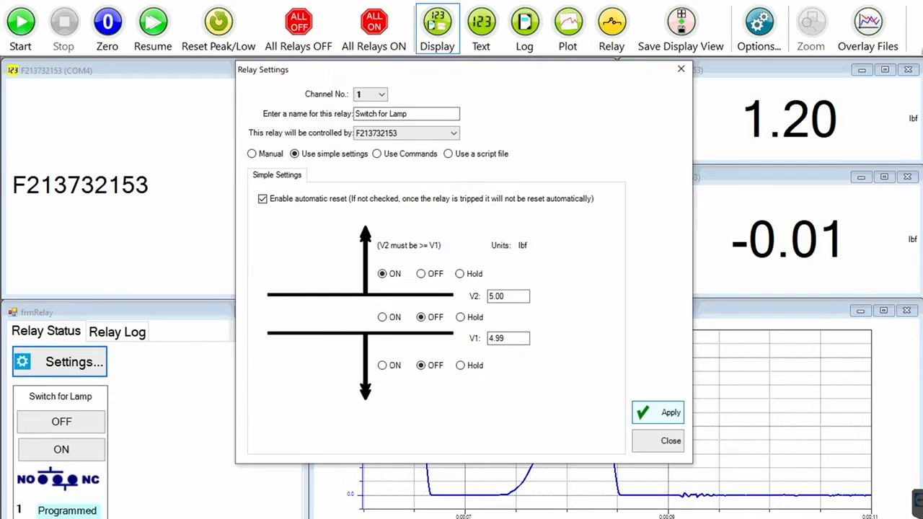
Zero the load sensor and start live force acquisition onto the plot.
left_click(107, 20)
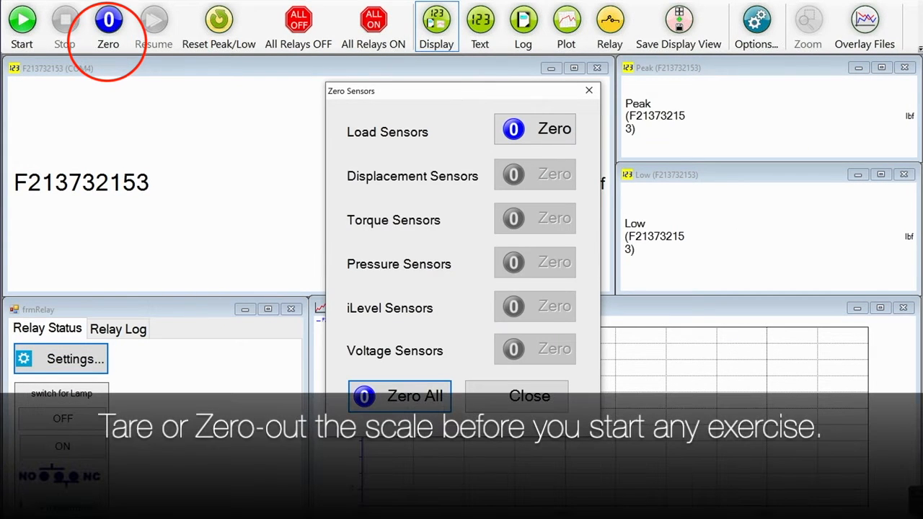
left_click(399, 395)
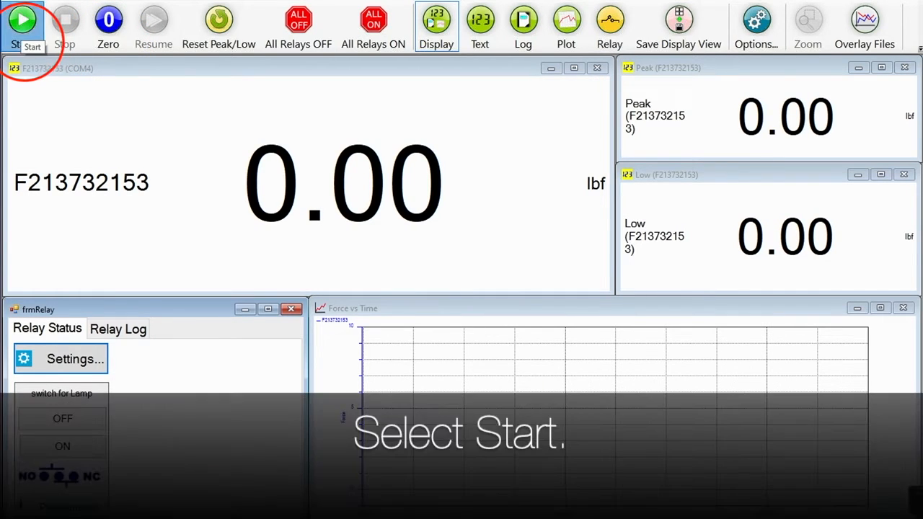
left_click(22, 20)
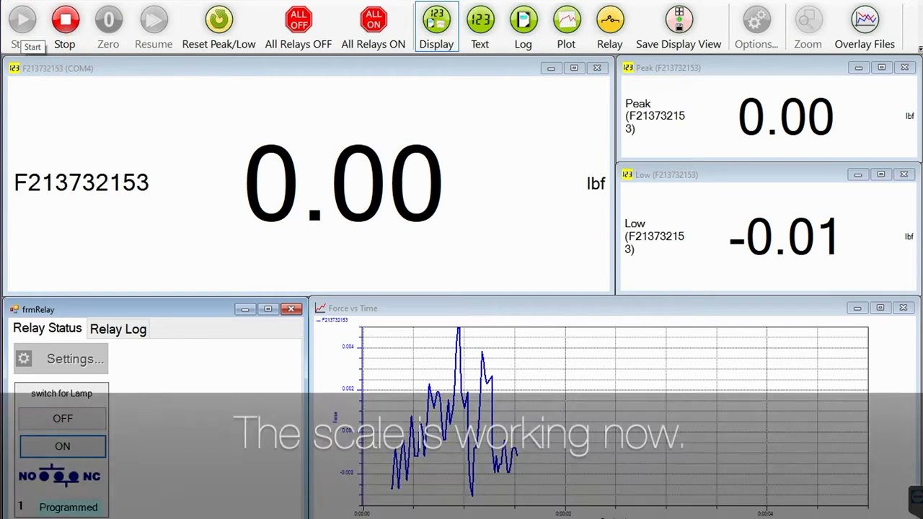